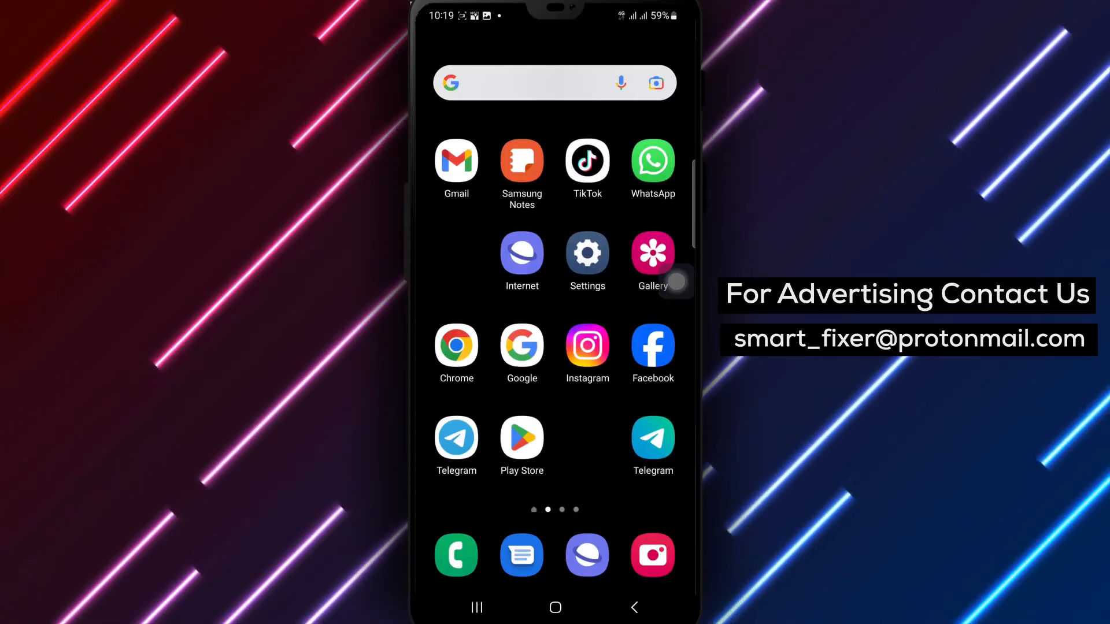
- Launch Telegram and confirm 'Yes, it's me' on the new-login security banner
{"action": "left_click", "coordinate": [455, 445]}
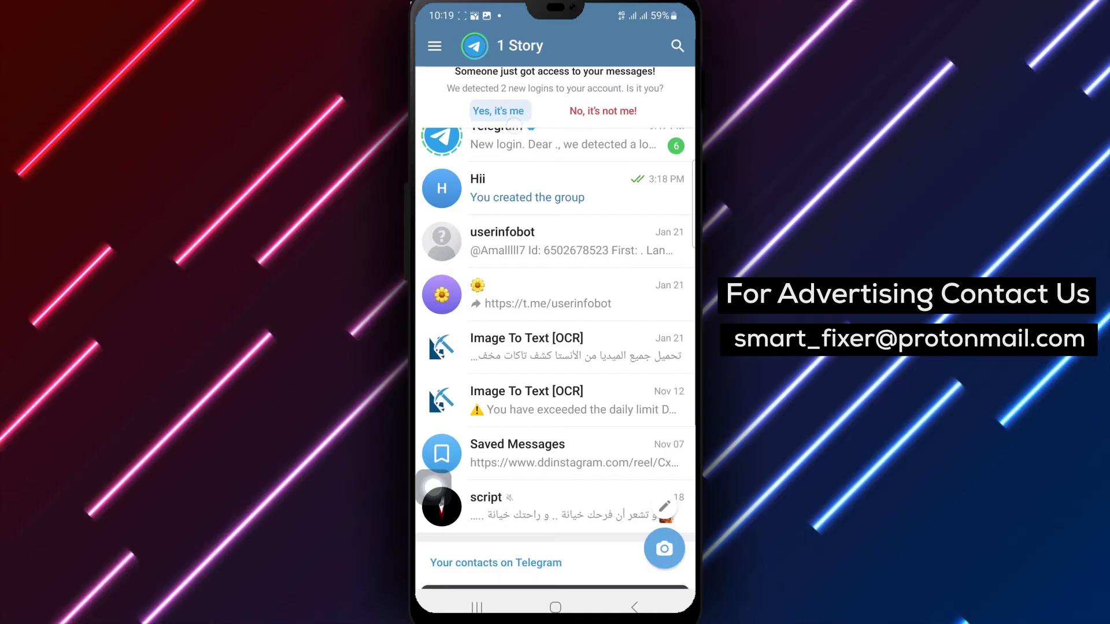
{"action": "left_click", "coordinate": [498, 111]}
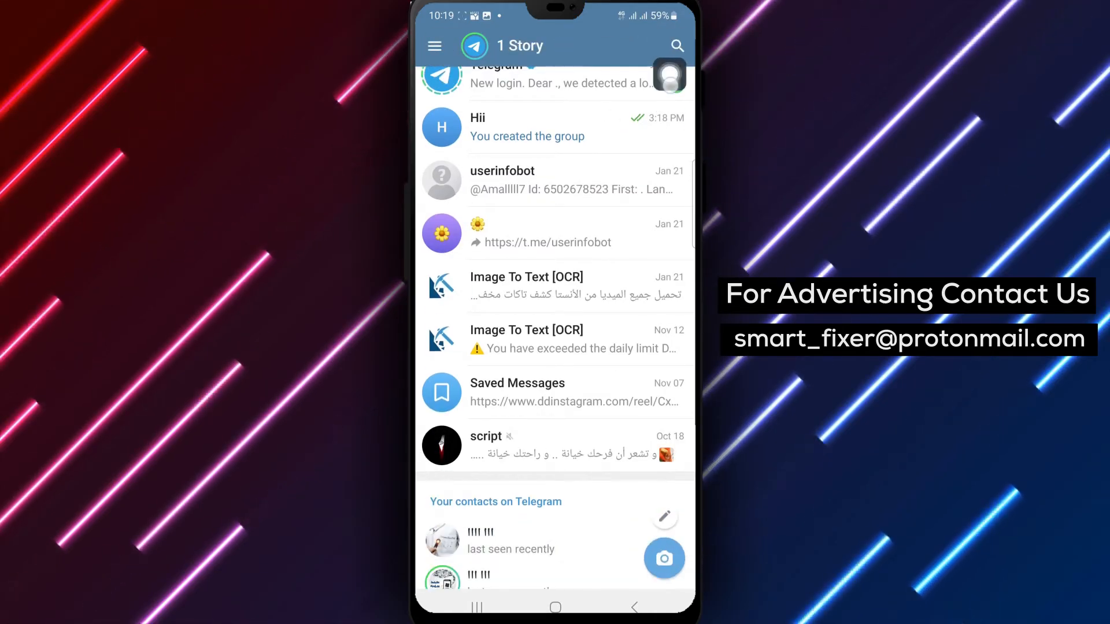
- Search Telegram for 'hi chat' to list matching public groups and channels globally
{"action": "left_click", "coordinate": [676, 47]}
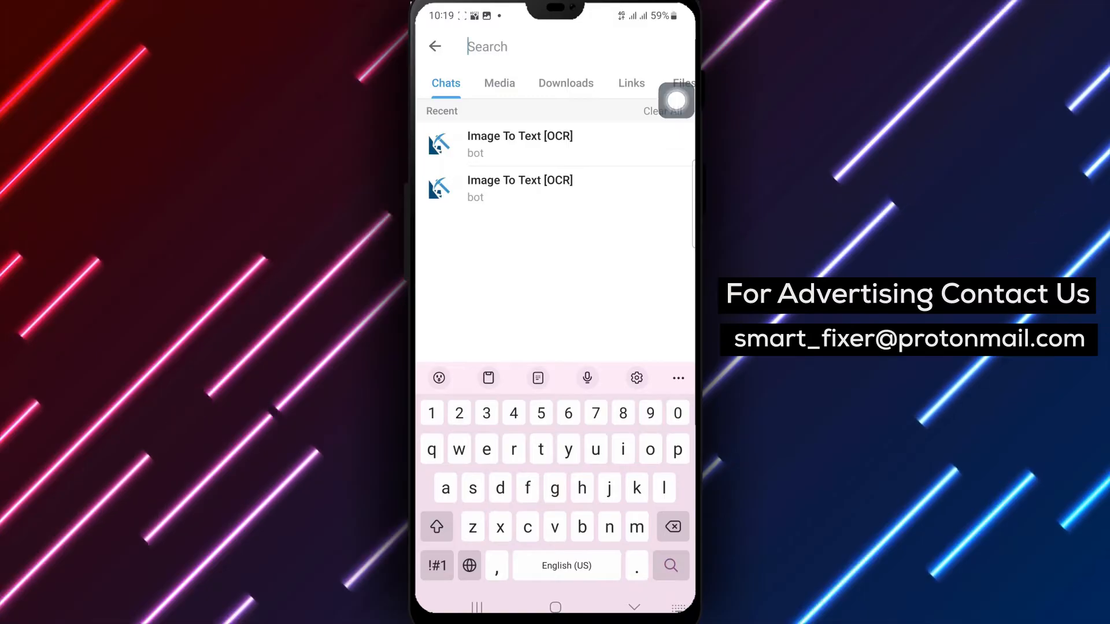
{"action": "type", "text": "hi"}
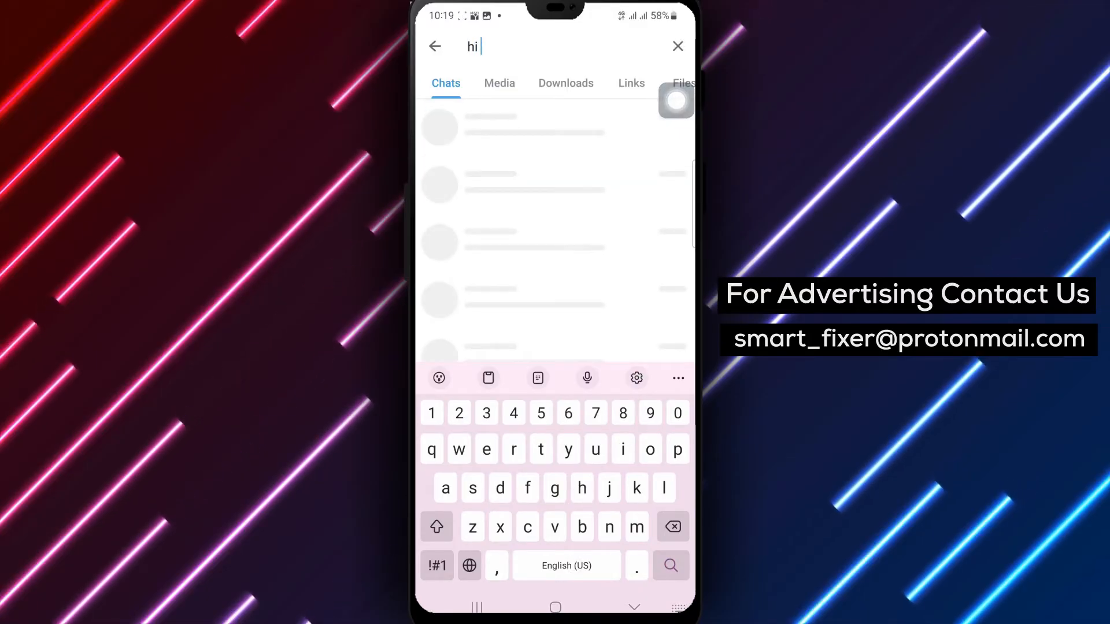
{"action": "type", "text": "ch"}
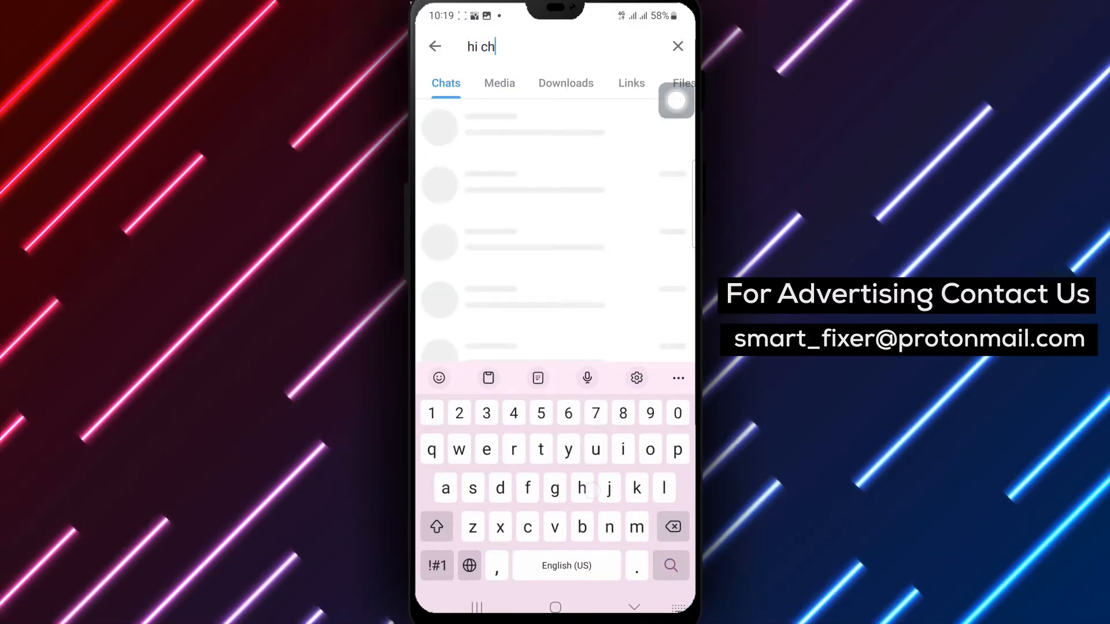
{"action": "type", "text": "at"}
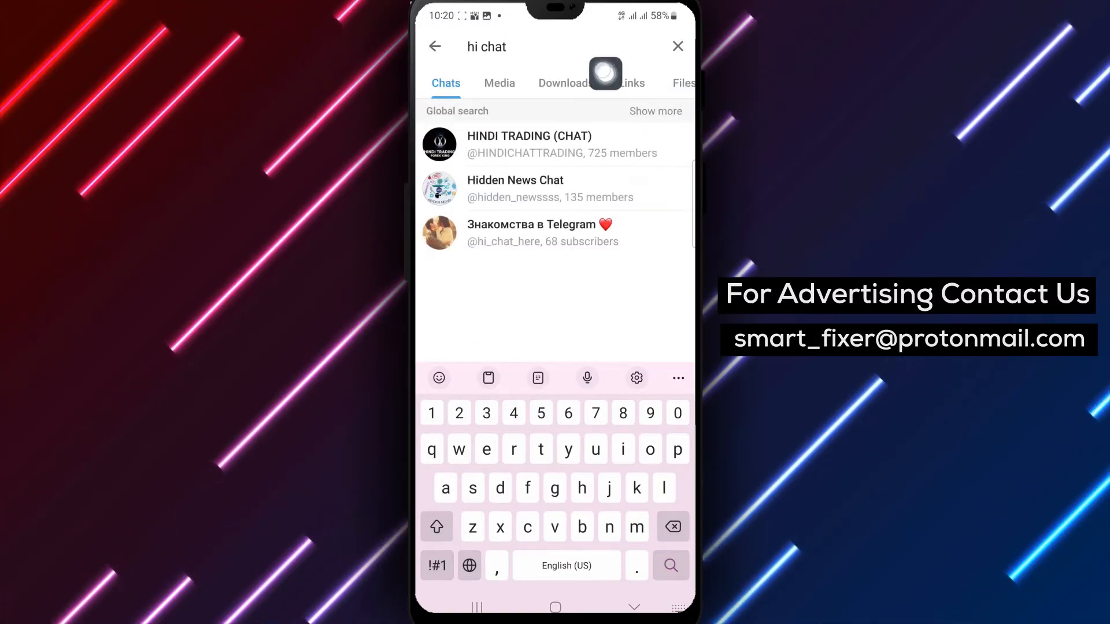
- Leave the 'hi chat' results and return to the Android home screen via the Home button
{"action": "left_click", "coordinate": [476, 46]}
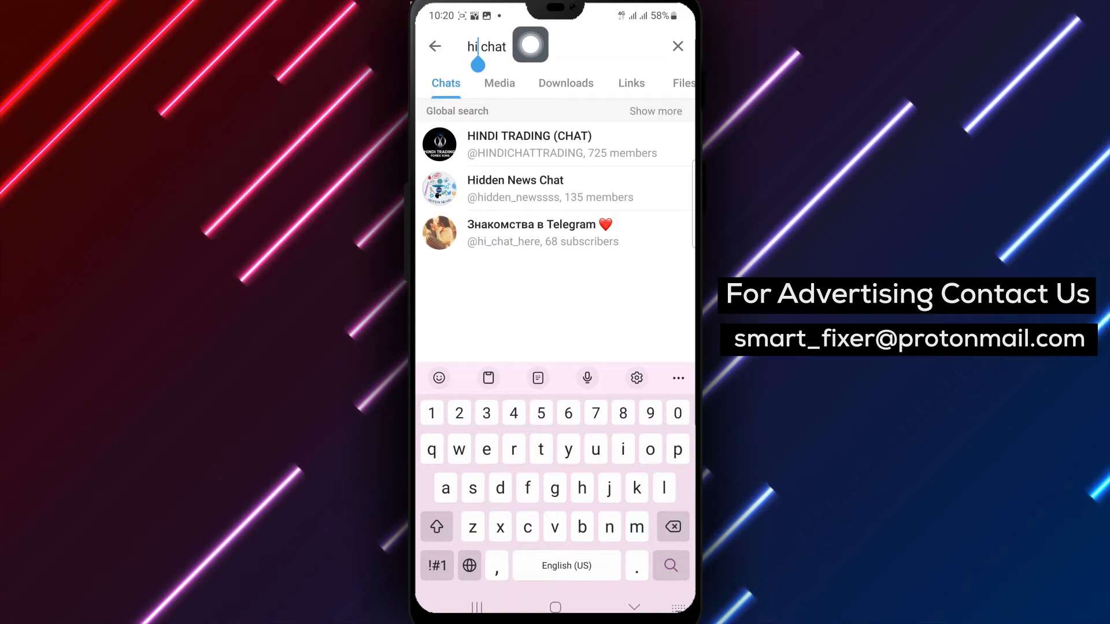
{"action": "left_click", "coordinate": [654, 111]}
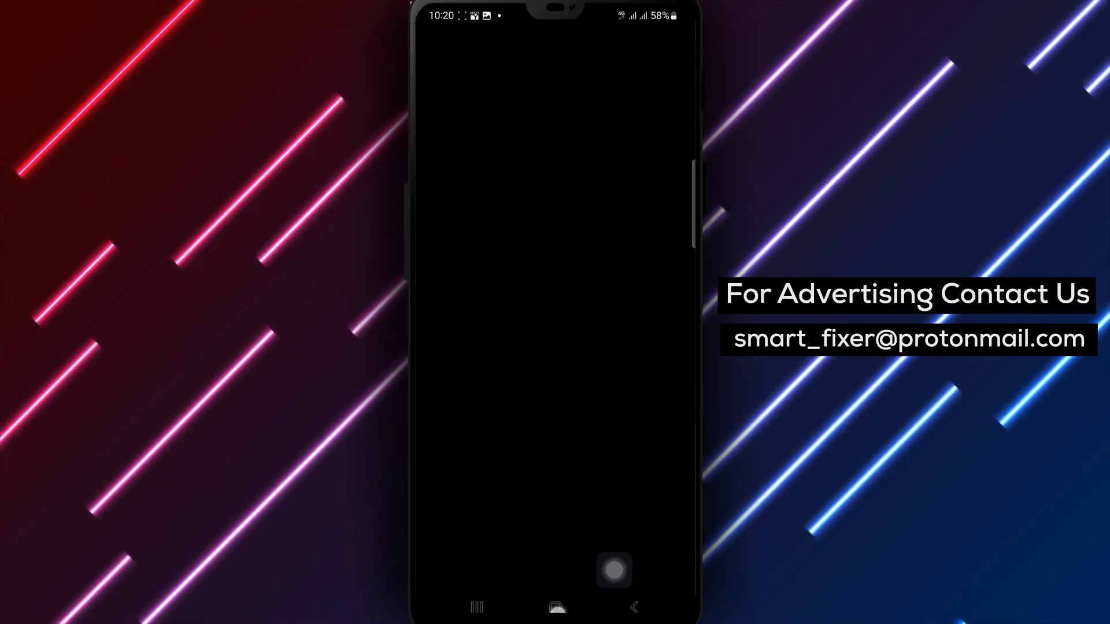
{"action": "left_click", "coordinate": [555, 607]}
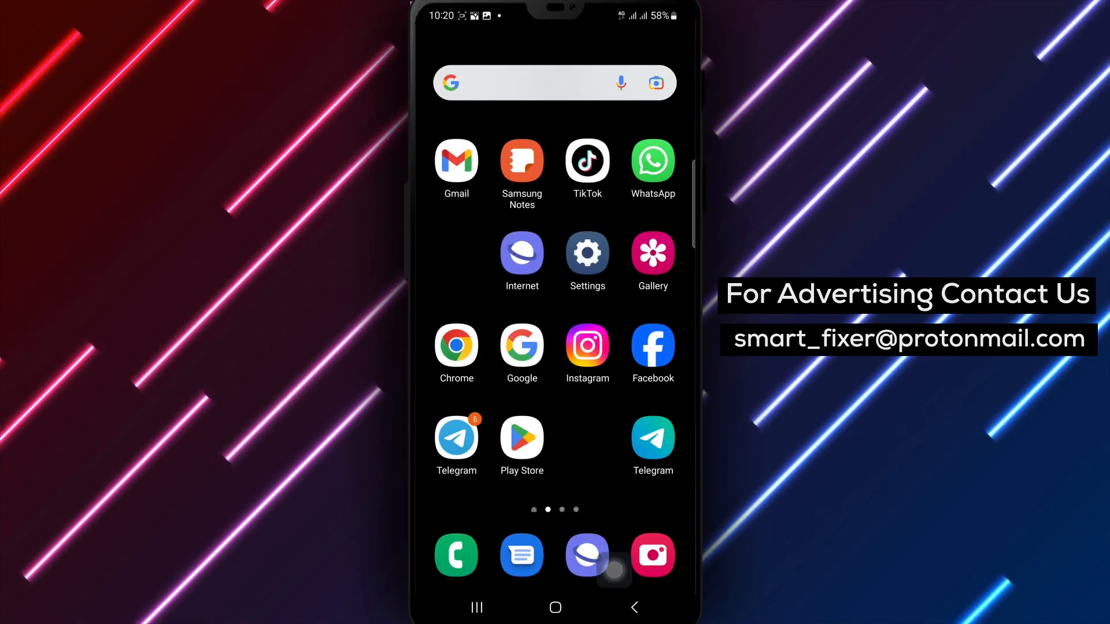